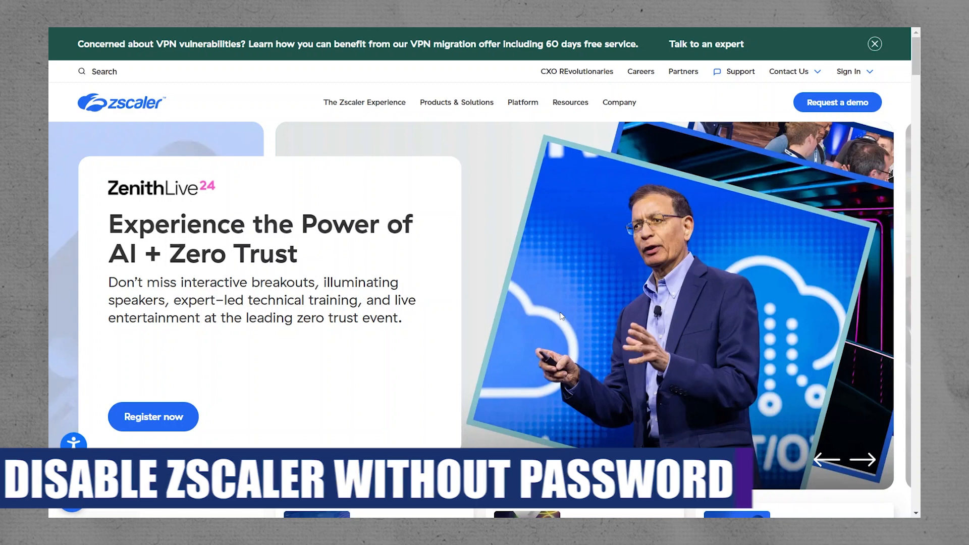
Launch Windows Settings from Start and show the System page, scrolling toward Recovery.
left_click(298, 530)
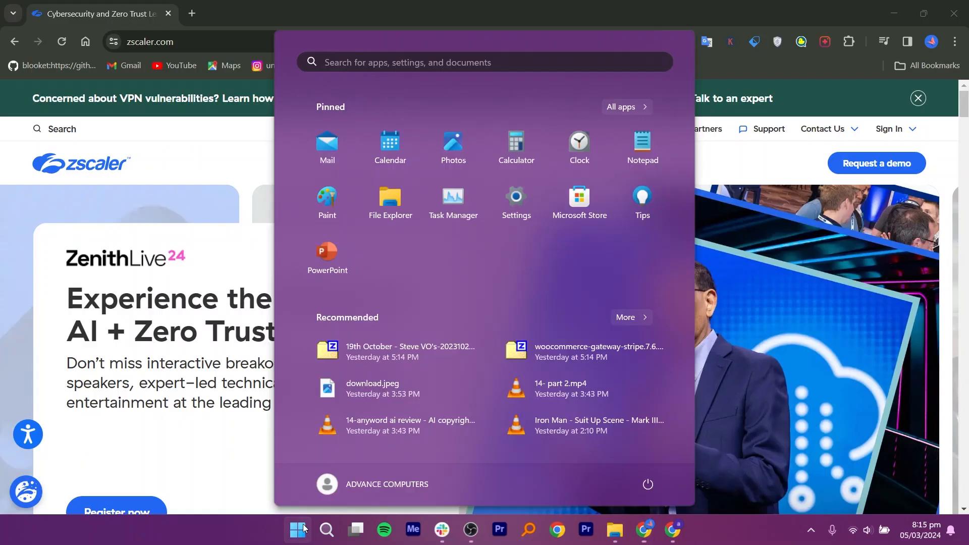
left_click(516, 196)
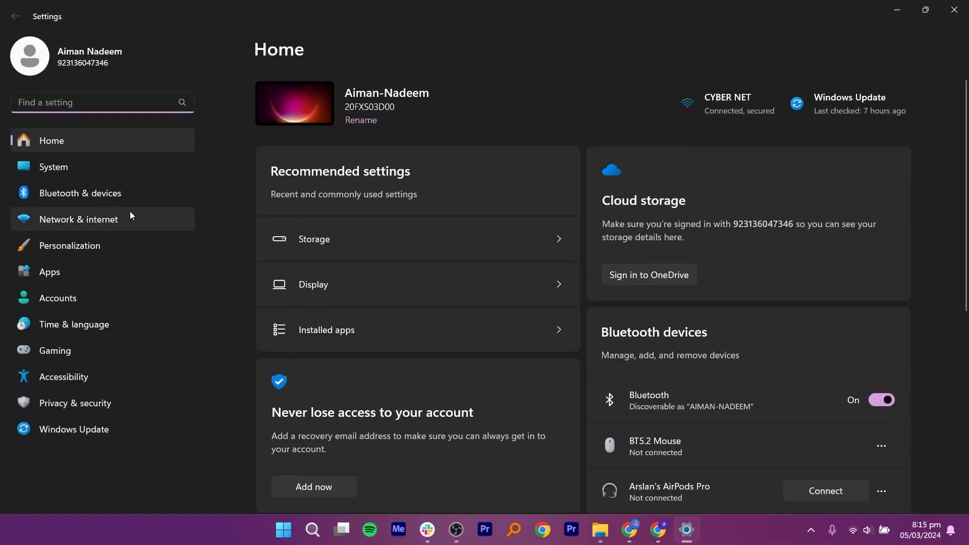
left_click(54, 166)
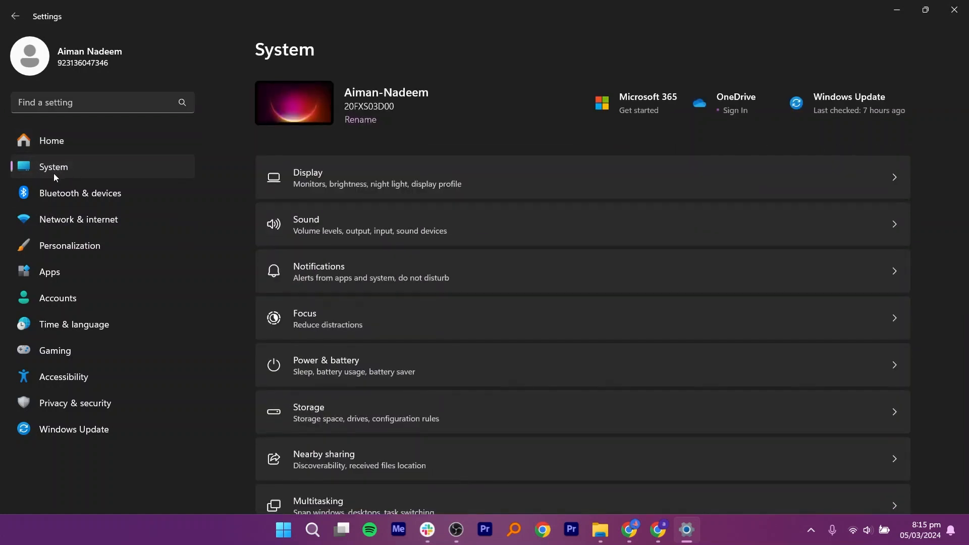
scroll("down", 3)
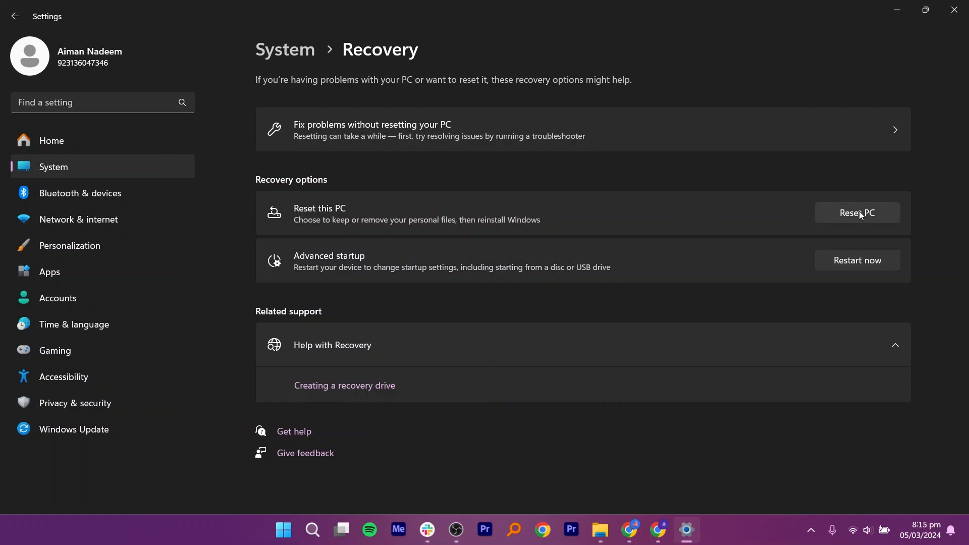
mouse_move(829, 232)
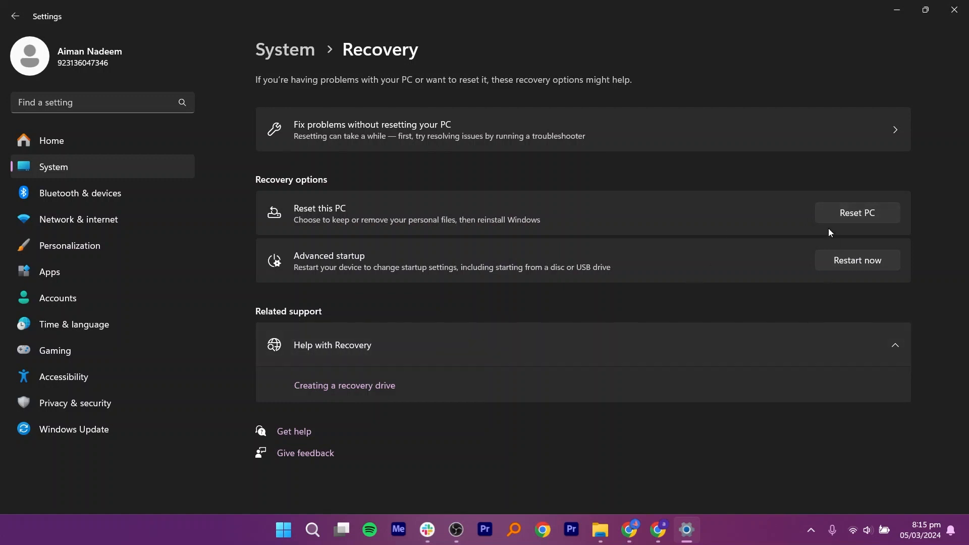
mouse_move(844, 260)
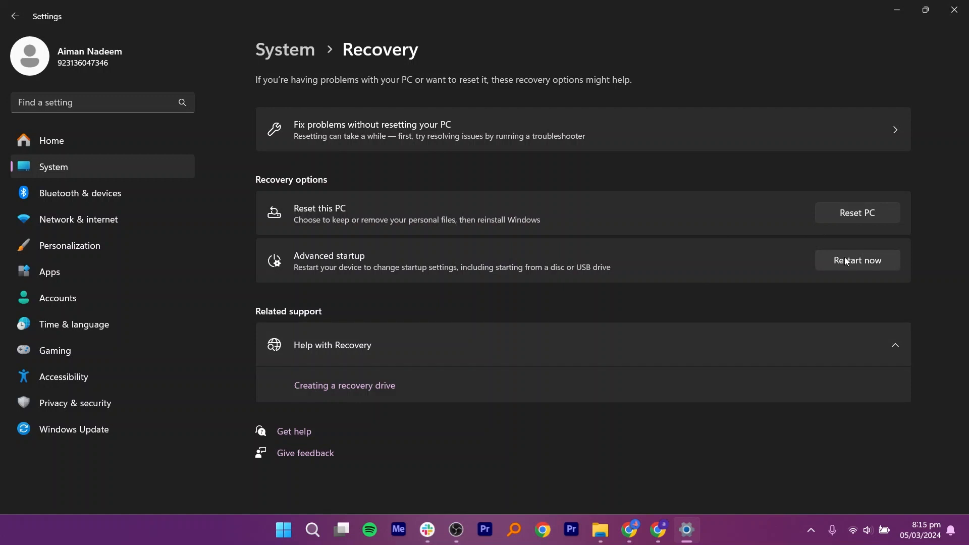
mouse_move(867, 214)
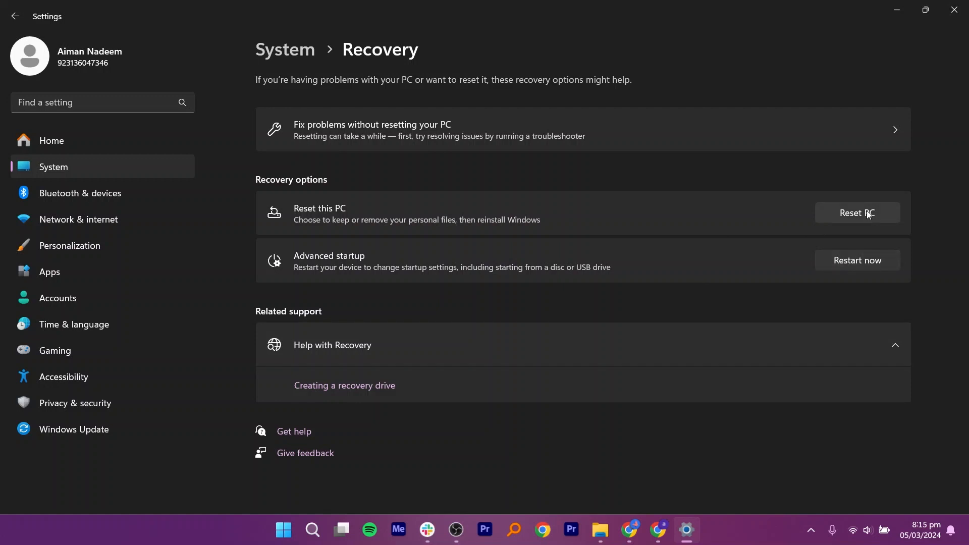
mouse_move(743, 240)
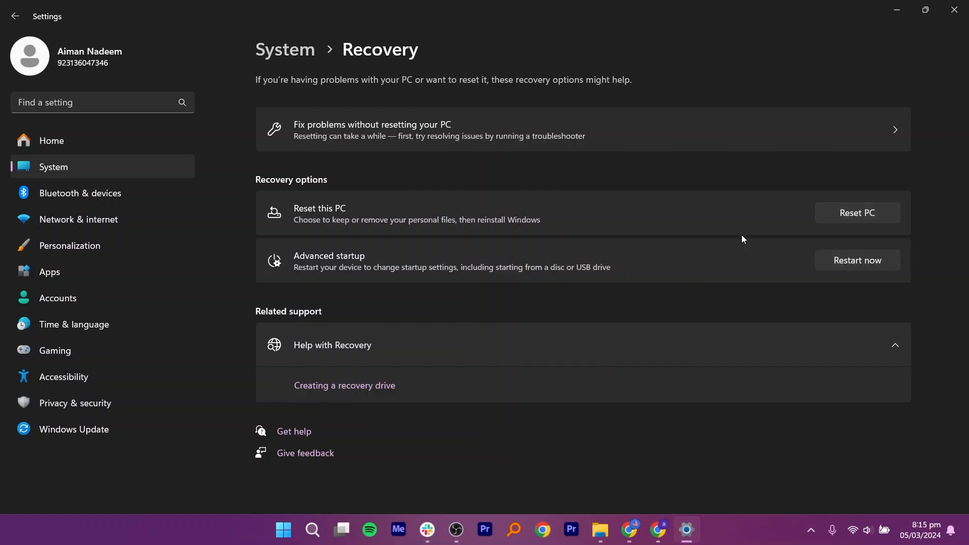
mouse_move(804, 241)
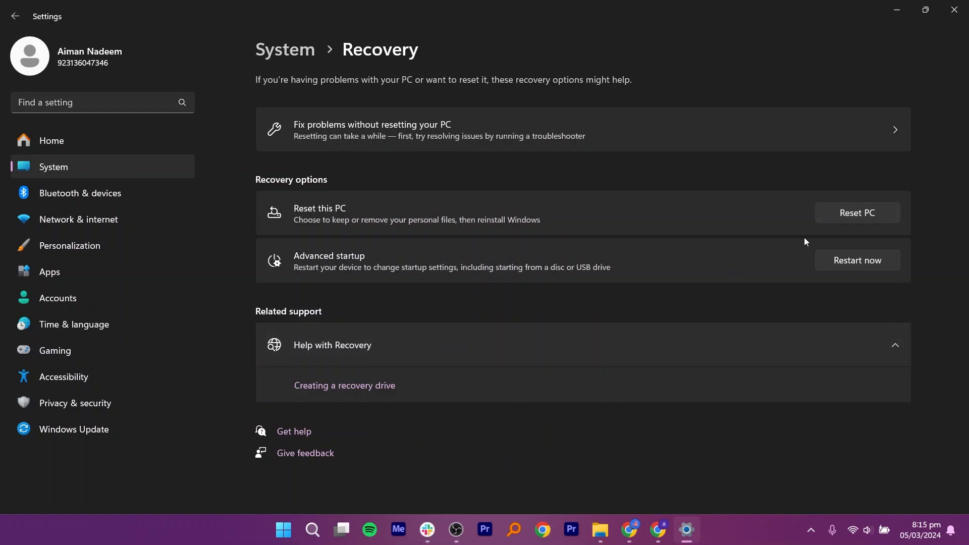